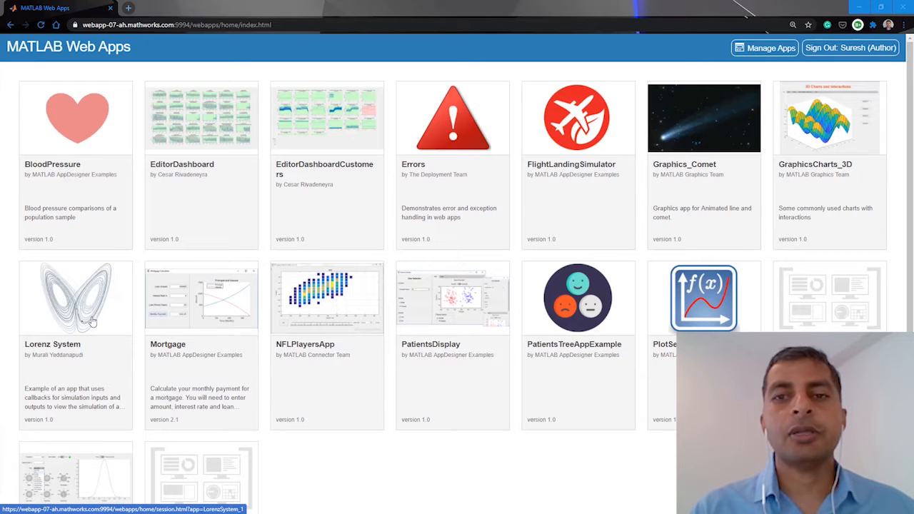
Step: Switch from the Web Apps home page to LorenzSystemApp.mlapp in App Designer's Design View
{"action": "left_click", "coordinate": [75, 297]}
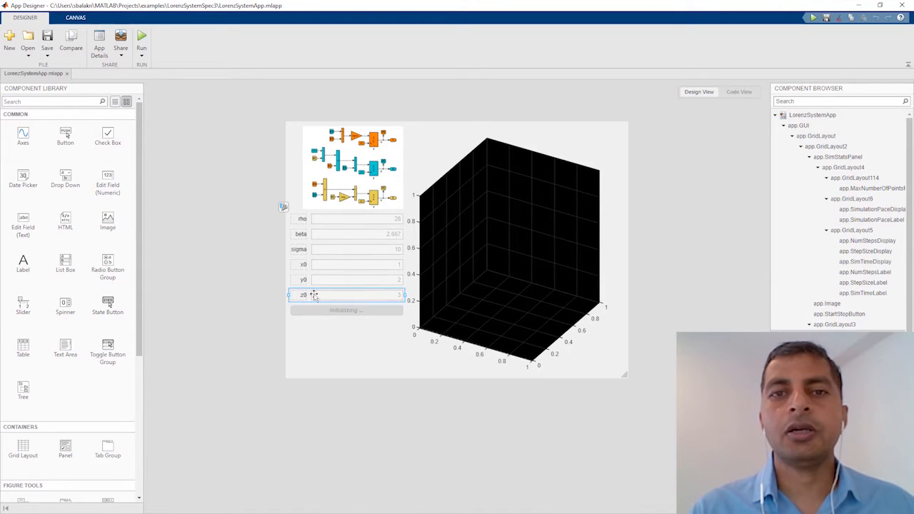
Step: Select a component in the Lorenz System layout and open its context menu
{"action": "left_click", "coordinate": [346, 294]}
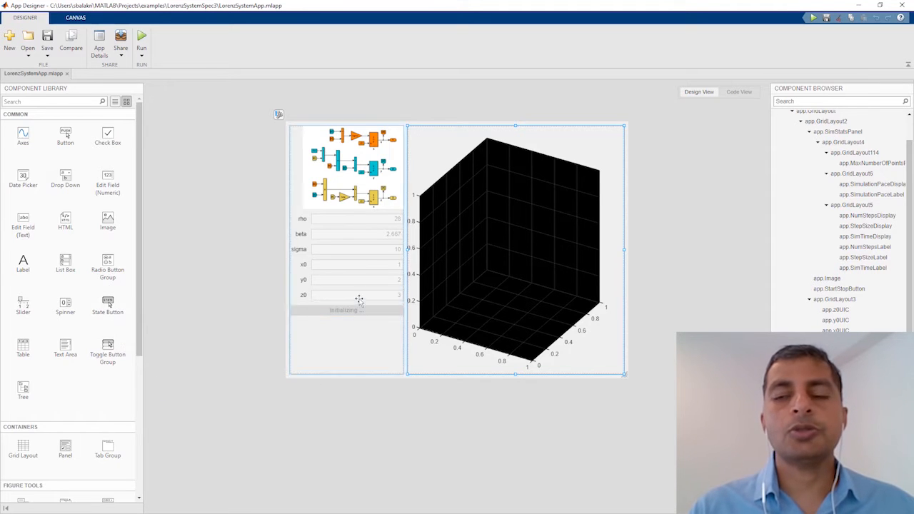
{"action": "right_click", "coordinate": [359, 295]}
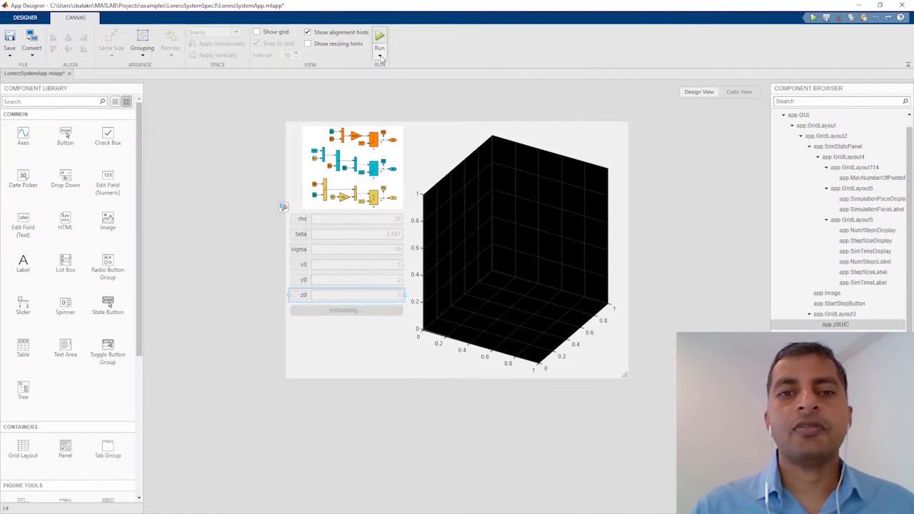
Step: Run LorenzSystemApp from the Run dropdown, then close its window
{"action": "left_click", "coordinate": [380, 55]}
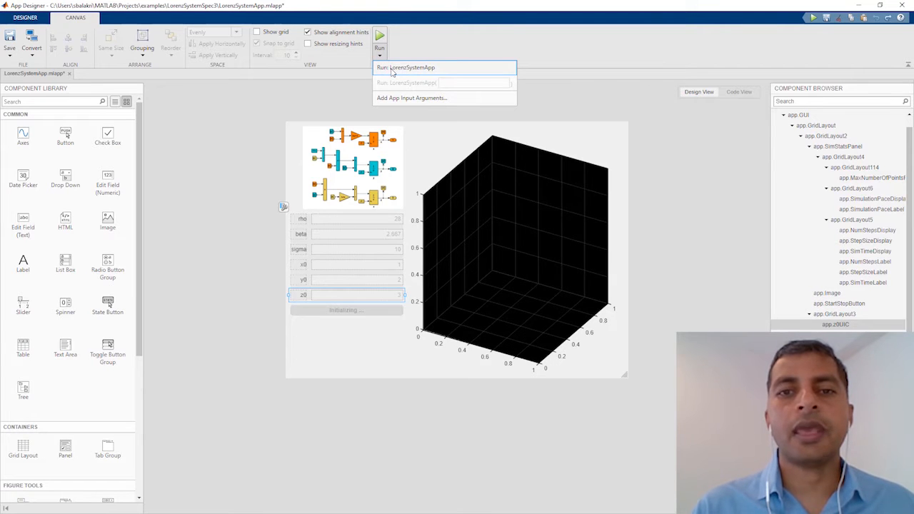
{"action": "left_click", "coordinate": [406, 67]}
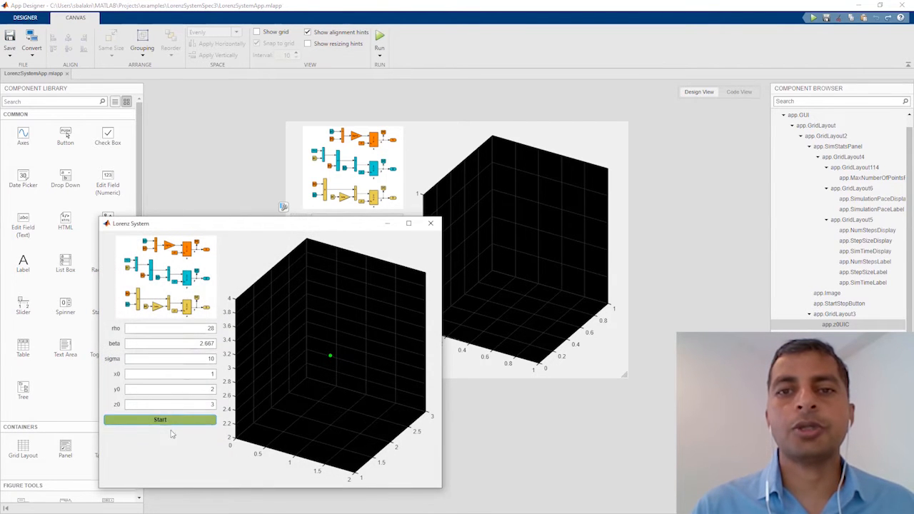
{"action": "left_click", "coordinate": [159, 419]}
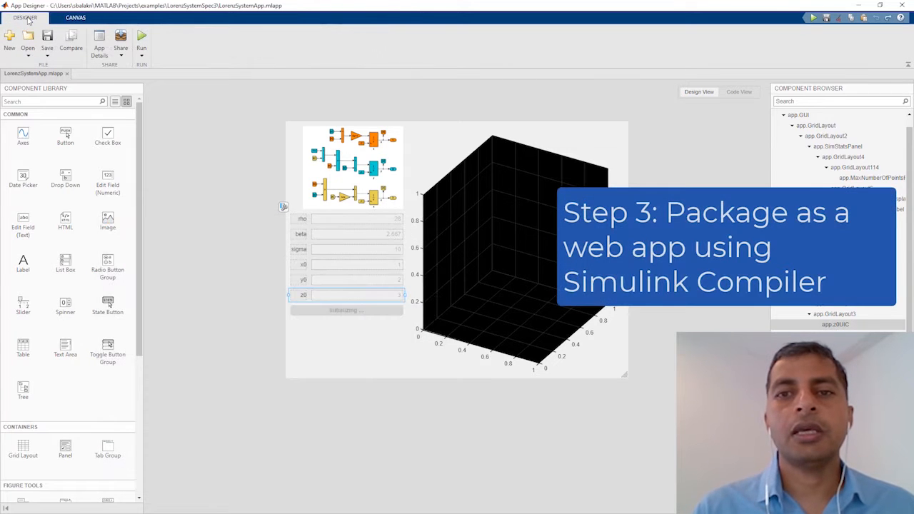
Step: Show App Designer's Share options for LorenzSystemApp, including Web App
{"action": "left_click", "coordinate": [120, 40]}
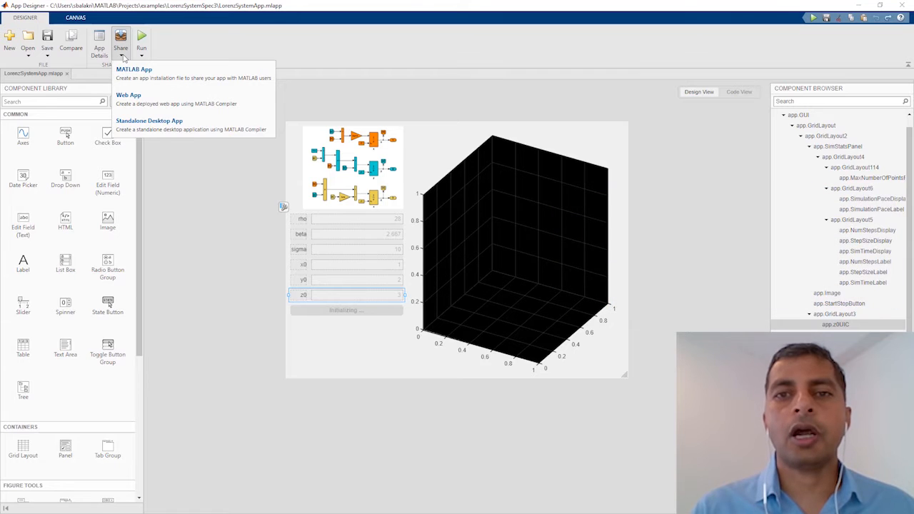
{"action": "mouse_move", "coordinate": [155, 104]}
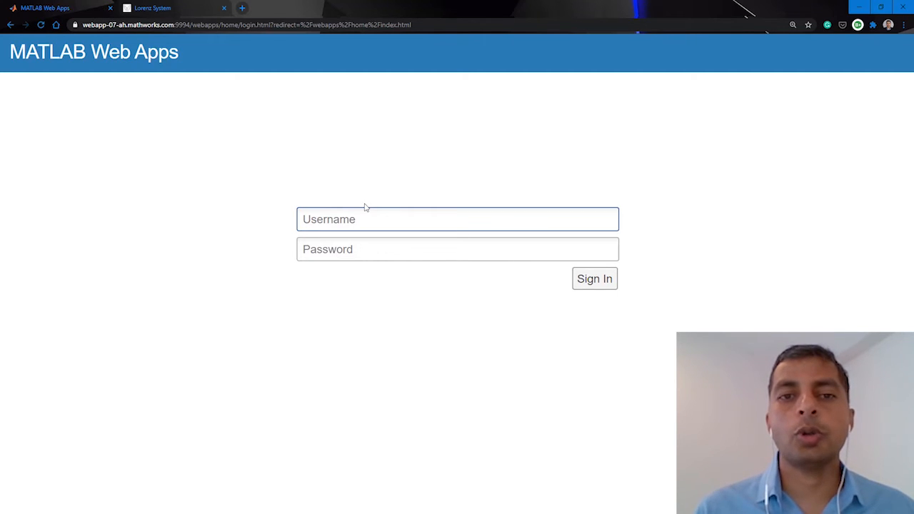
Step: Sign in to MATLAB Web App Server as user 'sbalakri'
{"action": "type", "text": "sbalakri"}
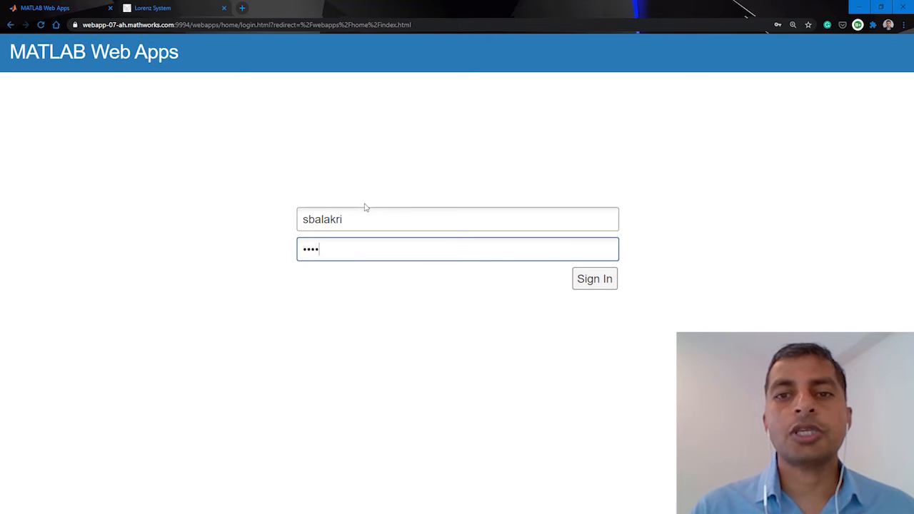
{"action": "left_click", "coordinate": [594, 279]}
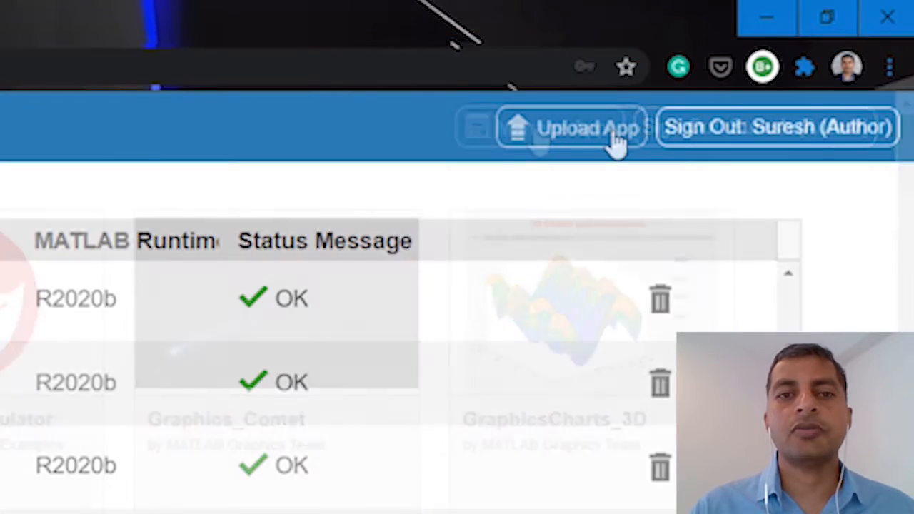
Step: Upload LorenzSystem_1.ctf to the server and launch the Lorenz System tile
{"action": "left_click", "coordinate": [574, 128]}
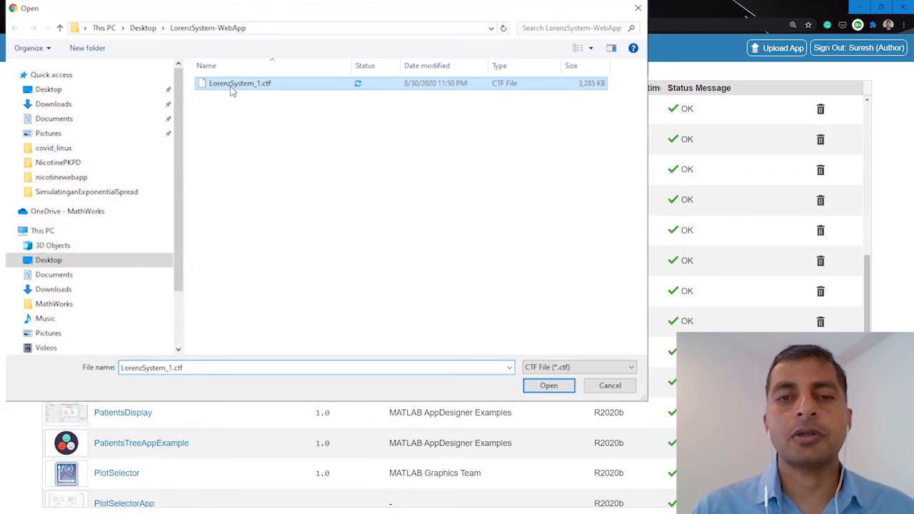
{"action": "left_click", "coordinate": [549, 385]}
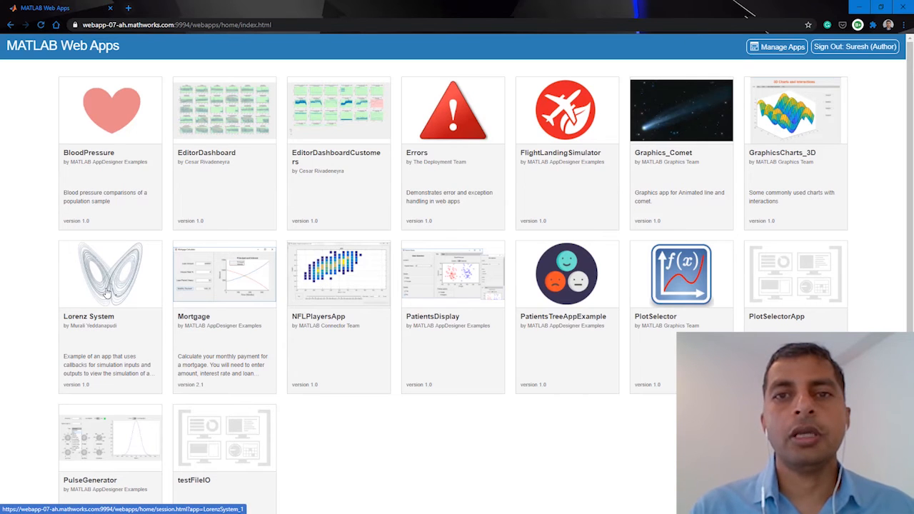
{"action": "left_click", "coordinate": [110, 273]}
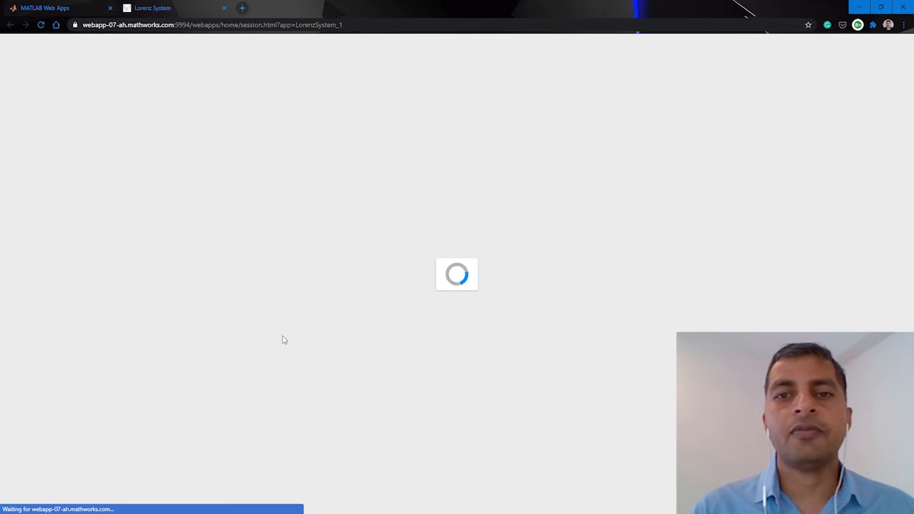